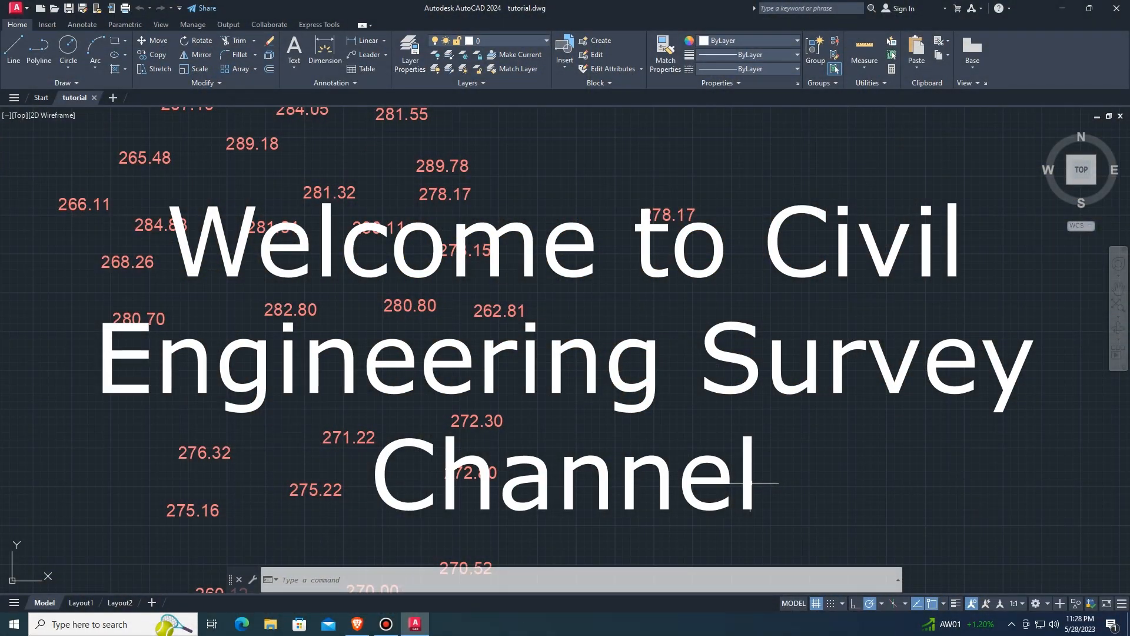
mouse_move(528, 393)
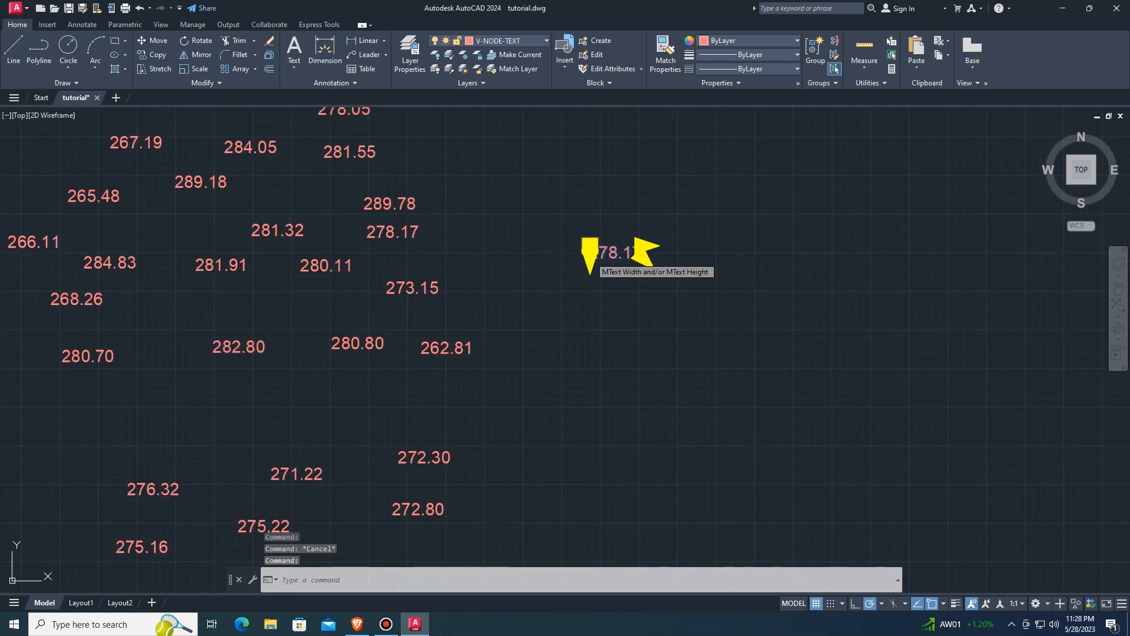
Inspect the 278.17 spot level, showing MText on layer V-NODE-TEXT, height 4, elevation 278.17.
right_click(605, 252)
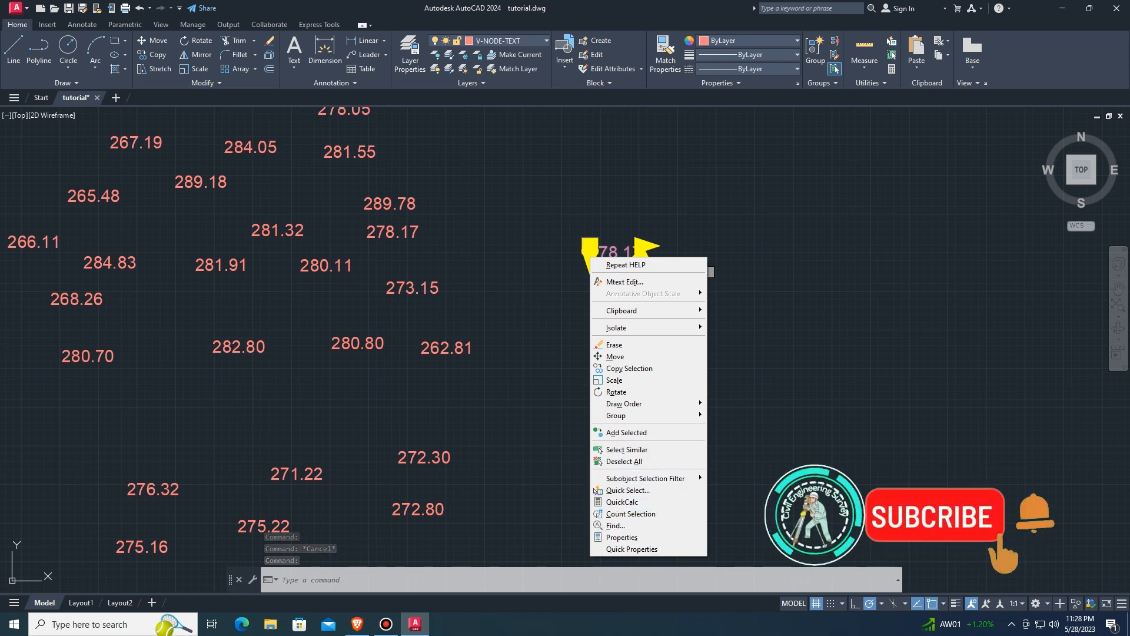
mouse_move(627, 489)
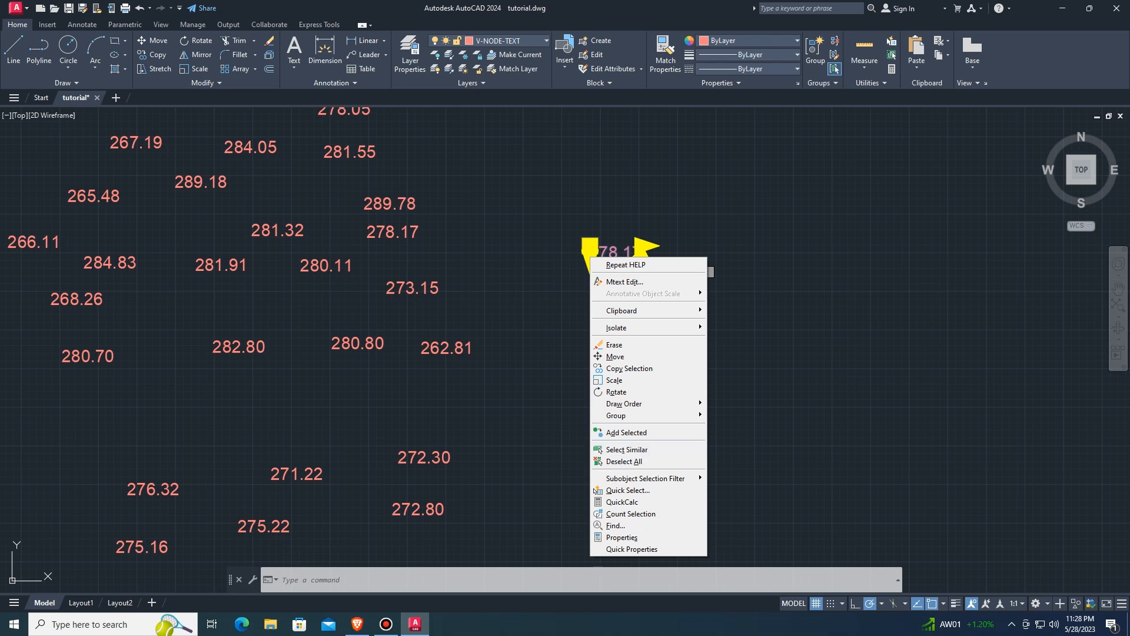
mouse_move(631, 549)
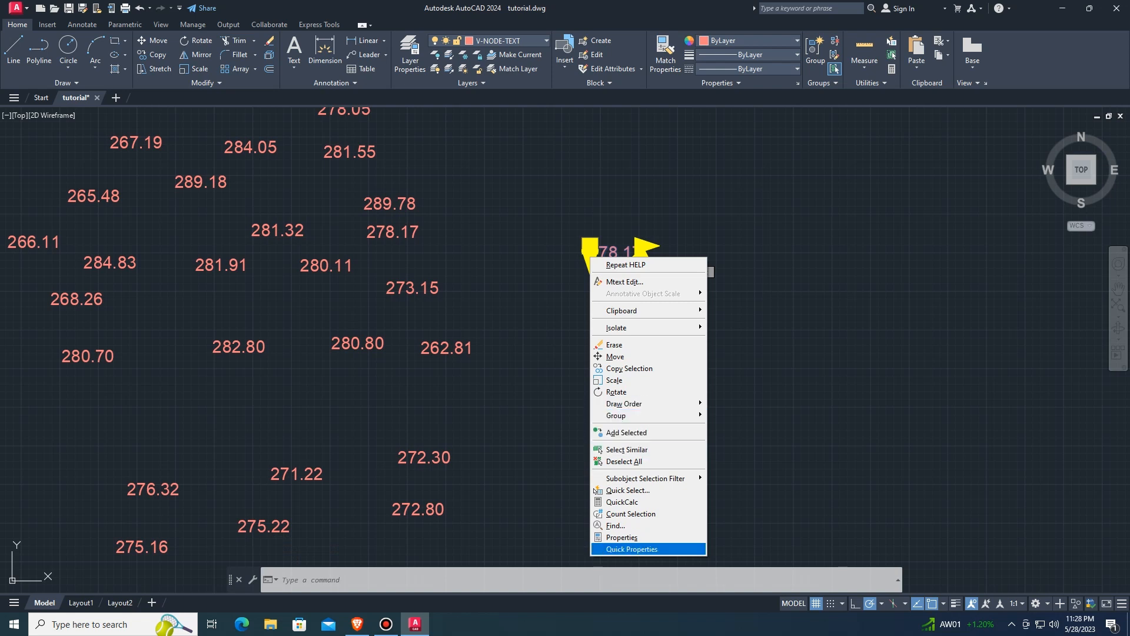
left_click(621, 537)
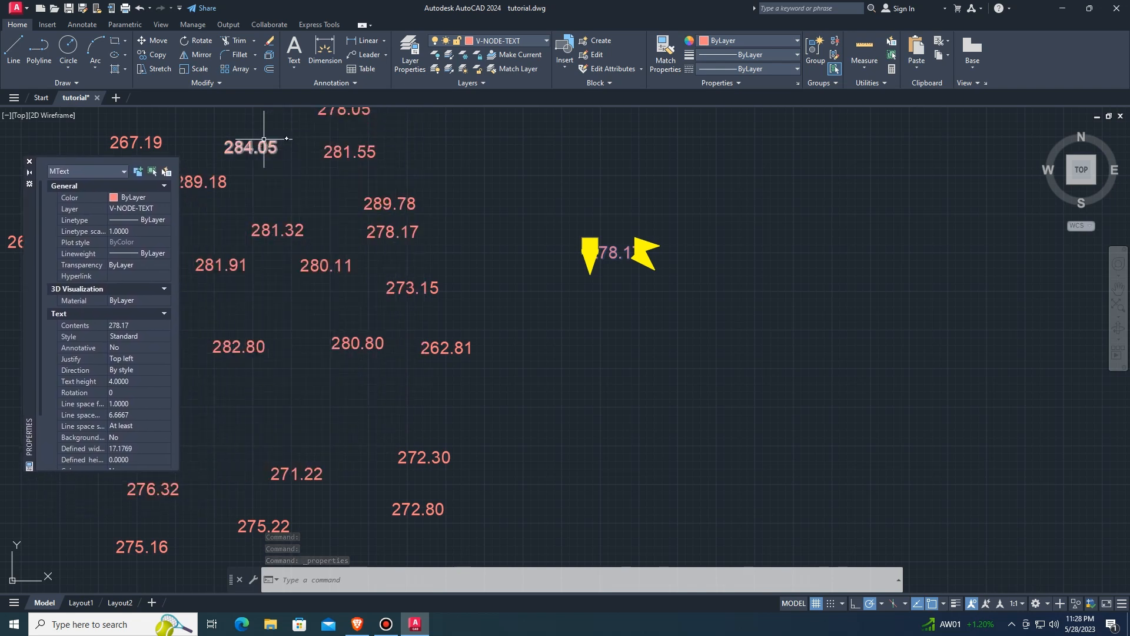
left_click(29, 160)
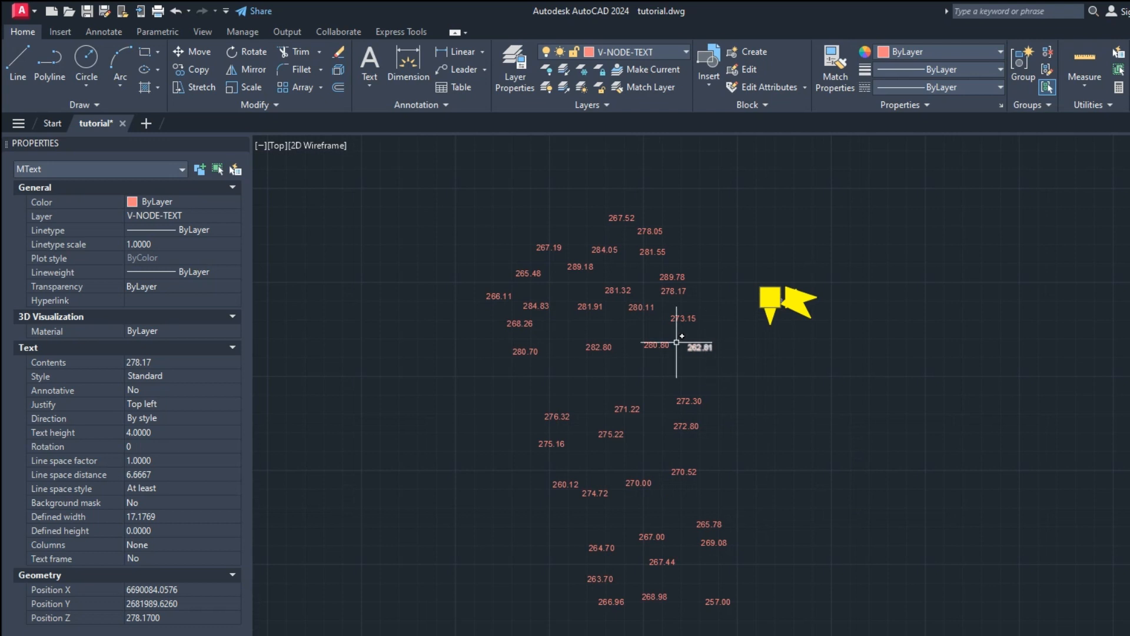
mouse_move(260, 299)
type("x")
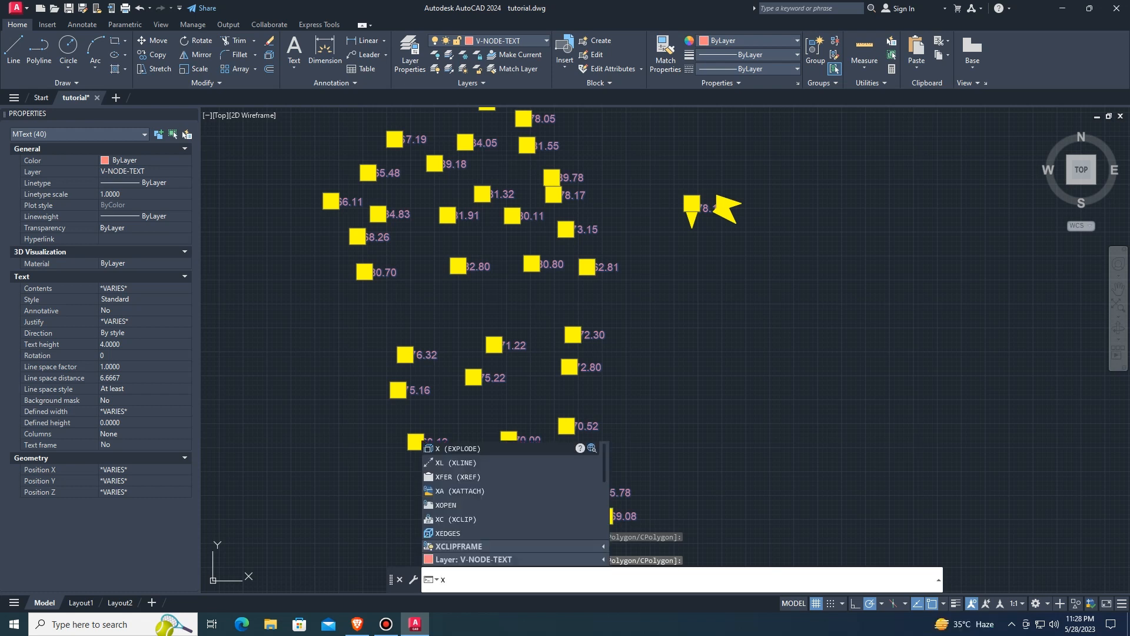
mouse_move(457, 449)
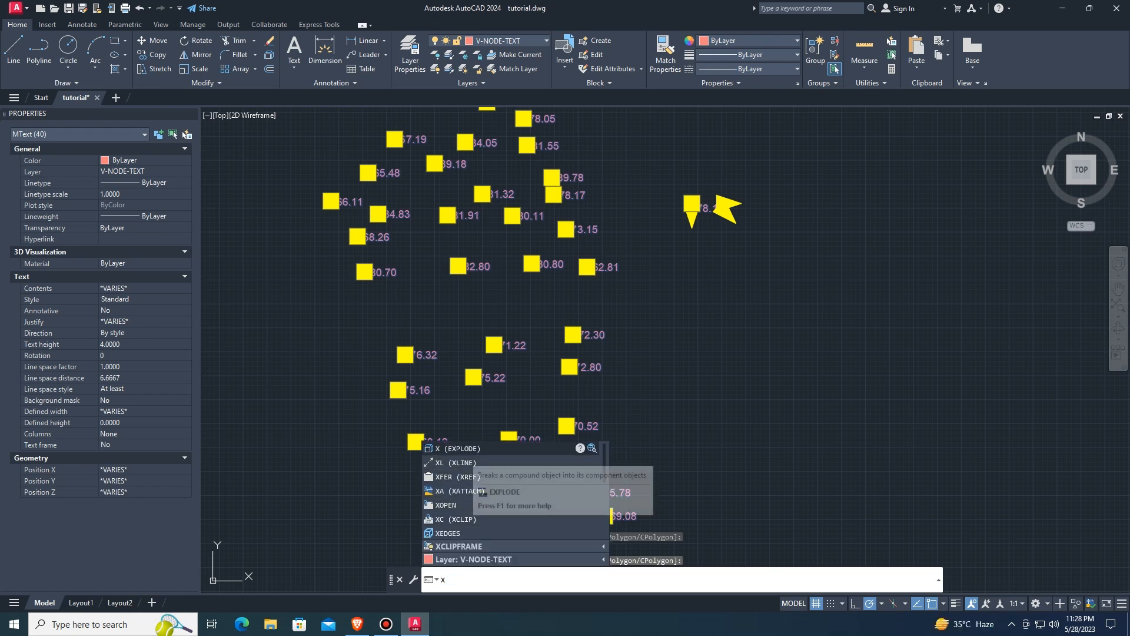
Explode the 40 selected MText spot levels into single-line text objects.
left_click(457, 449)
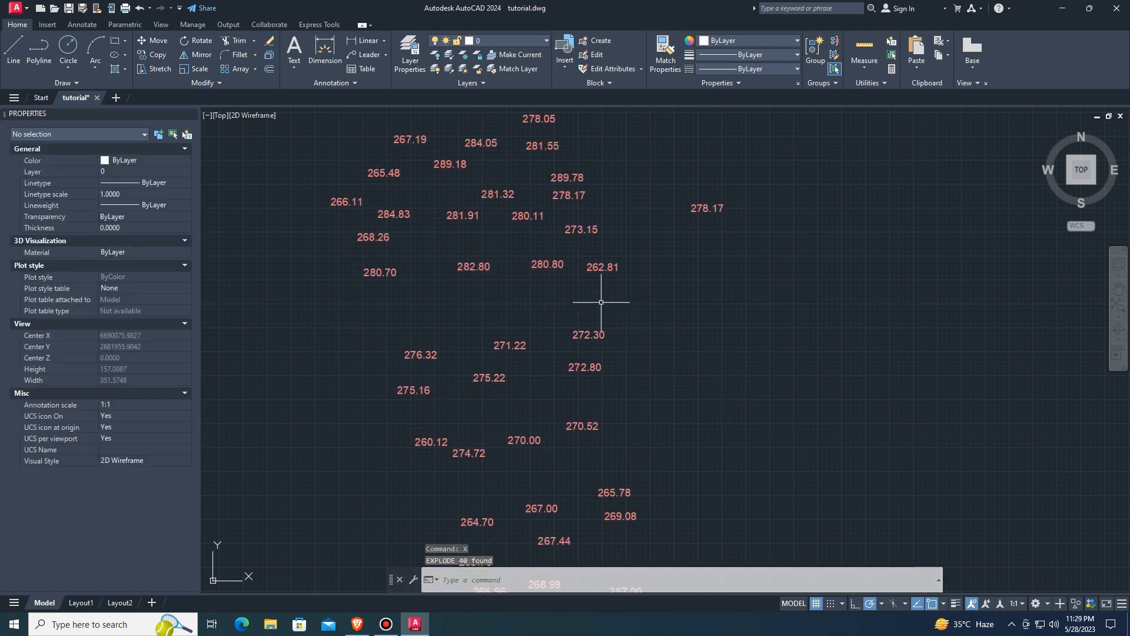
left_click(602, 267)
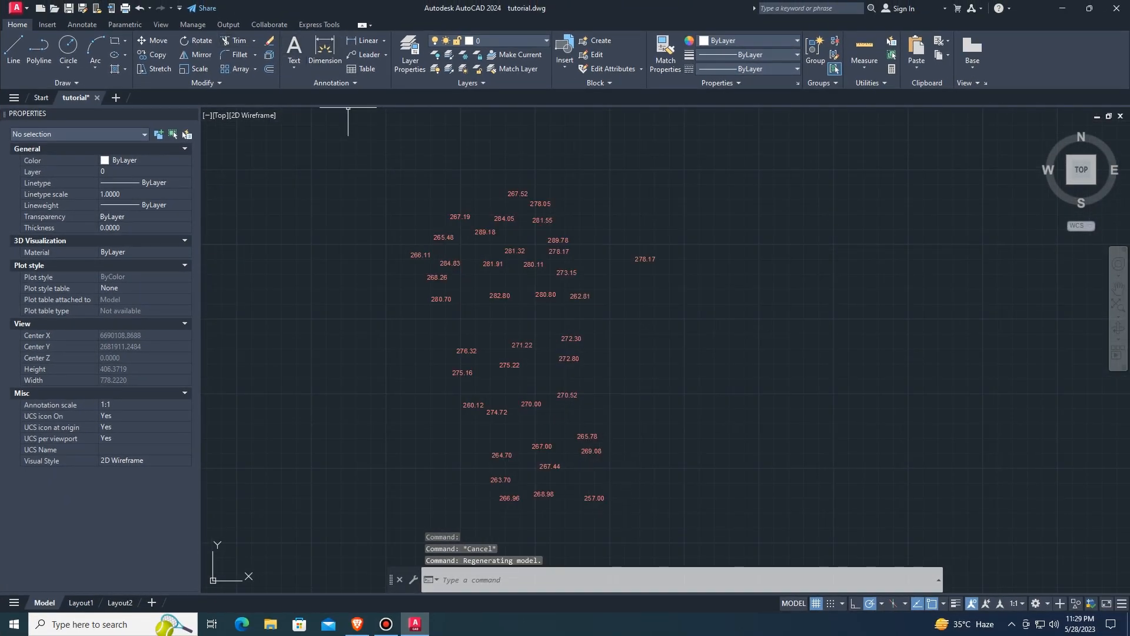
left_click(319, 24)
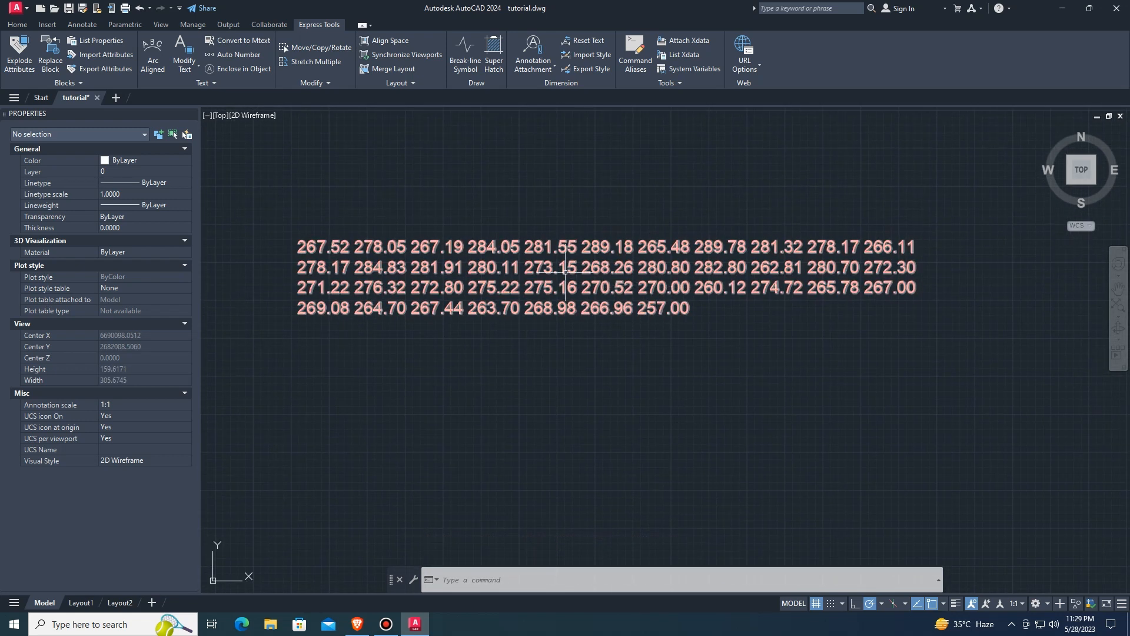
scroll("down", 3)
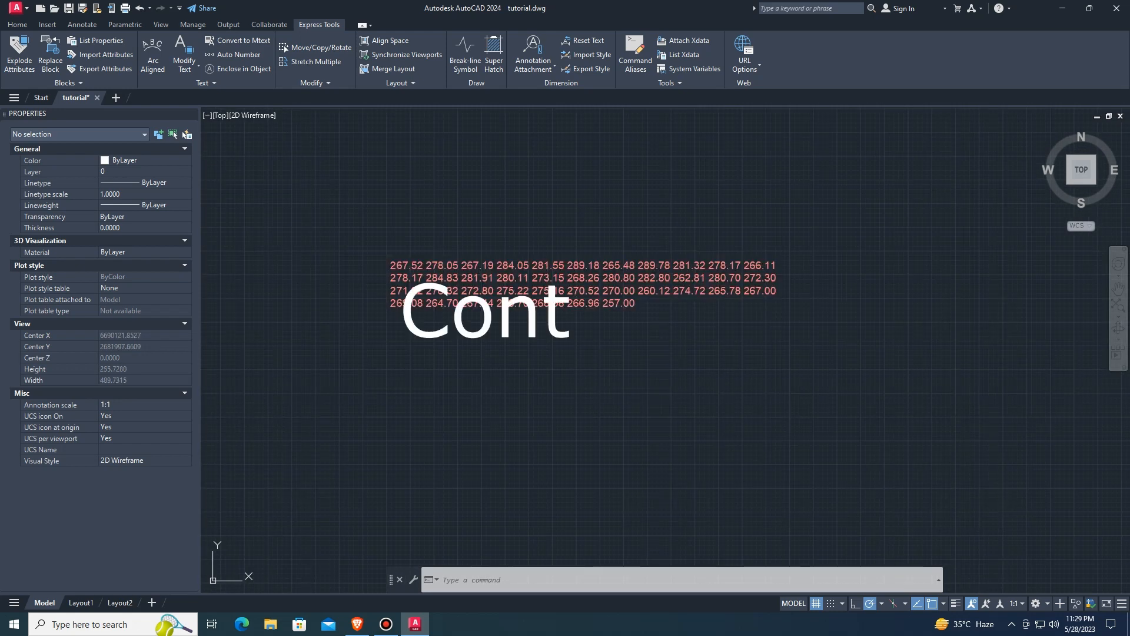
key("Ctrl+z")
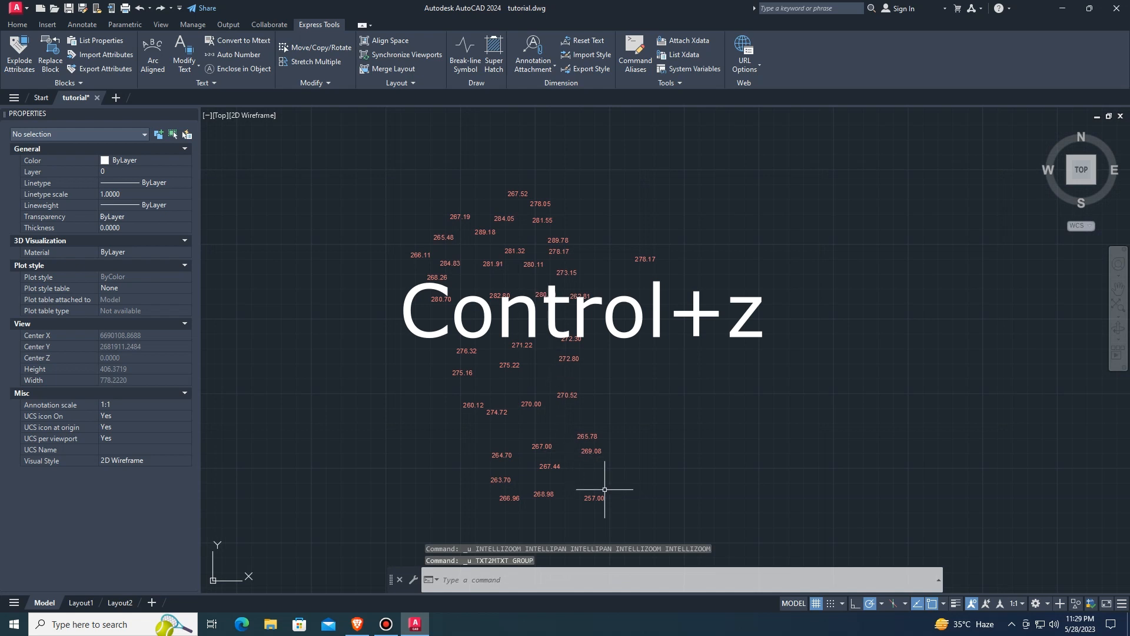
left_click(586, 499)
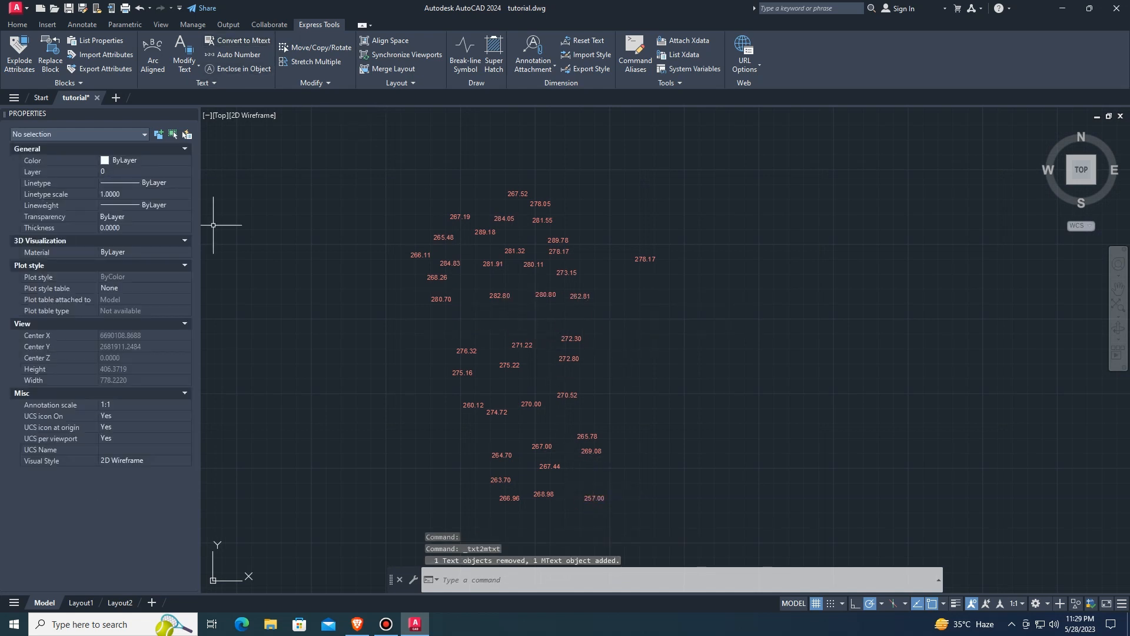
left_click(584, 497)
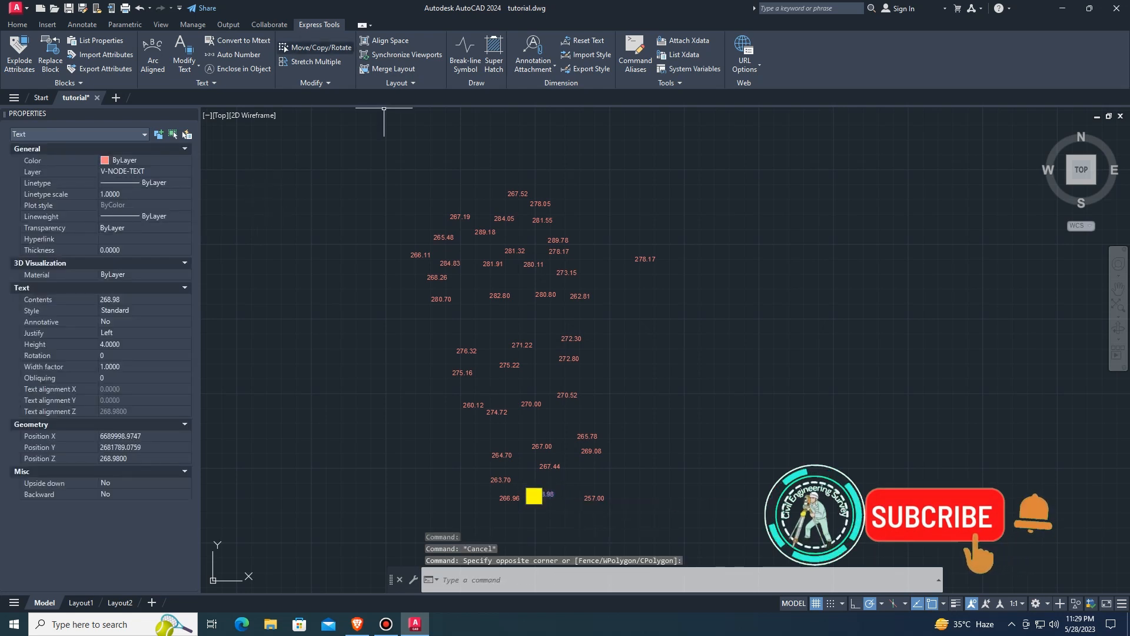
mouse_move(243, 40)
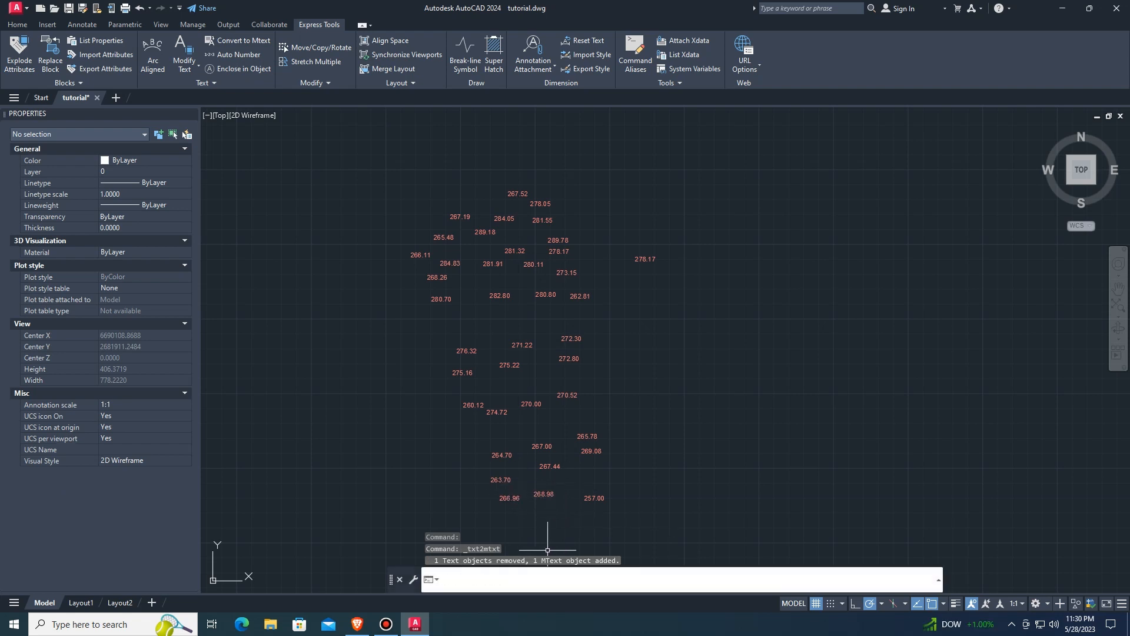
Run TXT2MTXT with word-wrap and uniform line spacing off, converting 39 texts to separate MText.
type("TXT2MTXT Select objects or [")
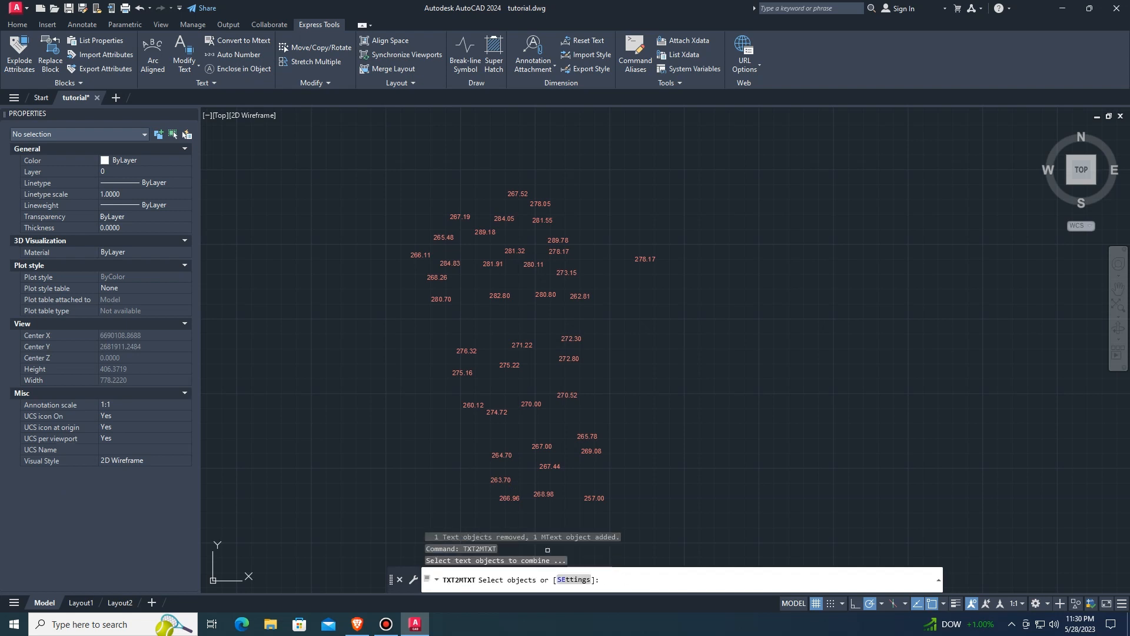
type("SE")
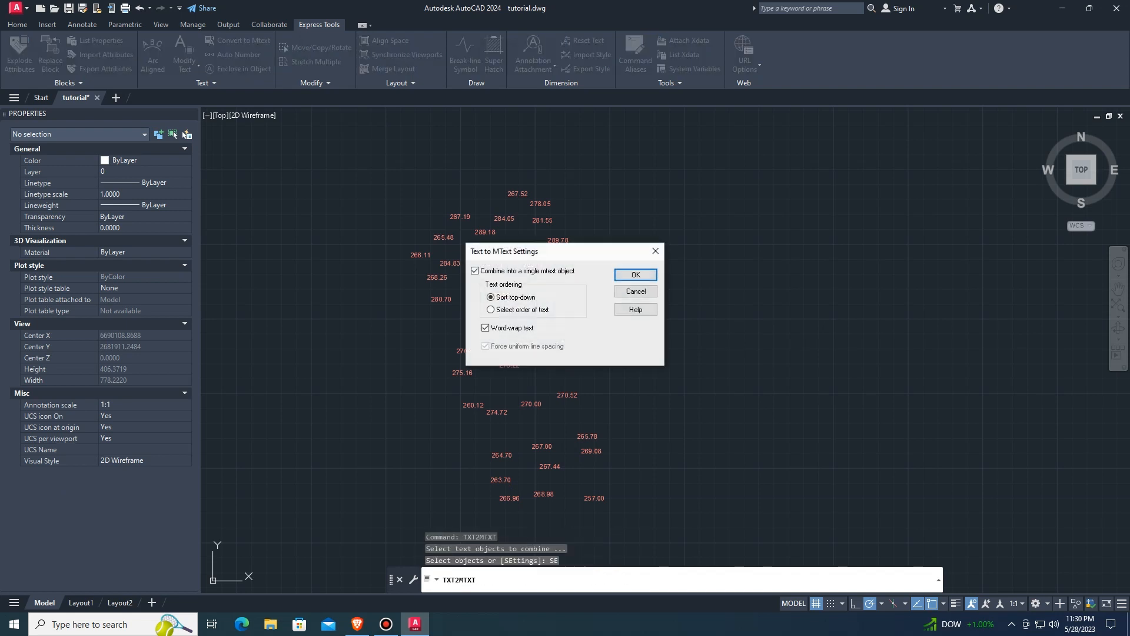
left_click(474, 270)
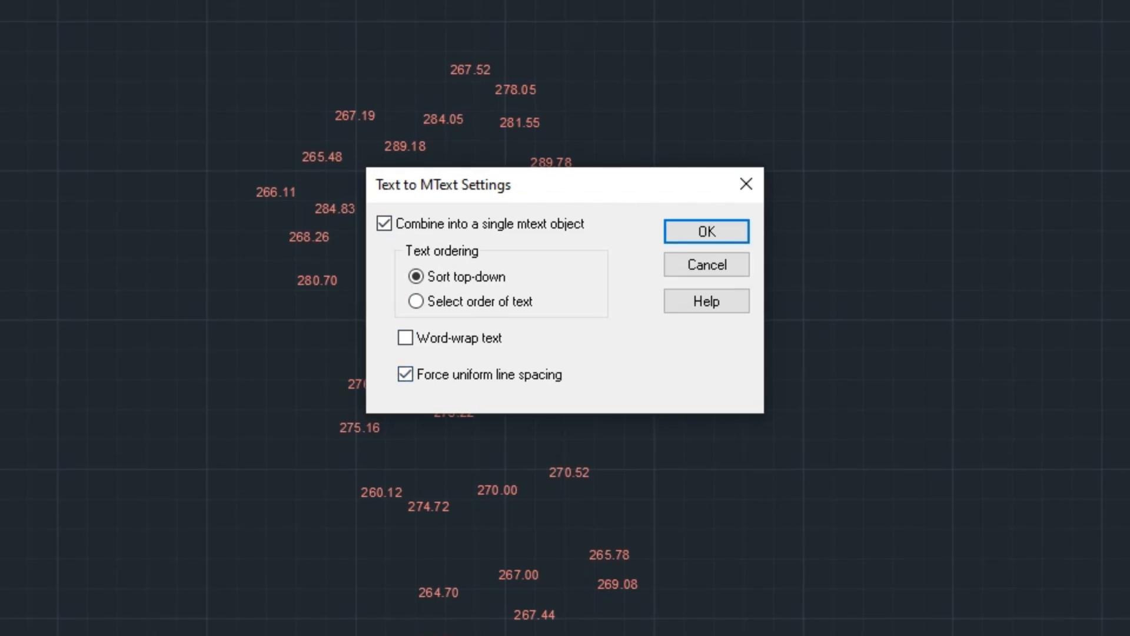
left_click(405, 374)
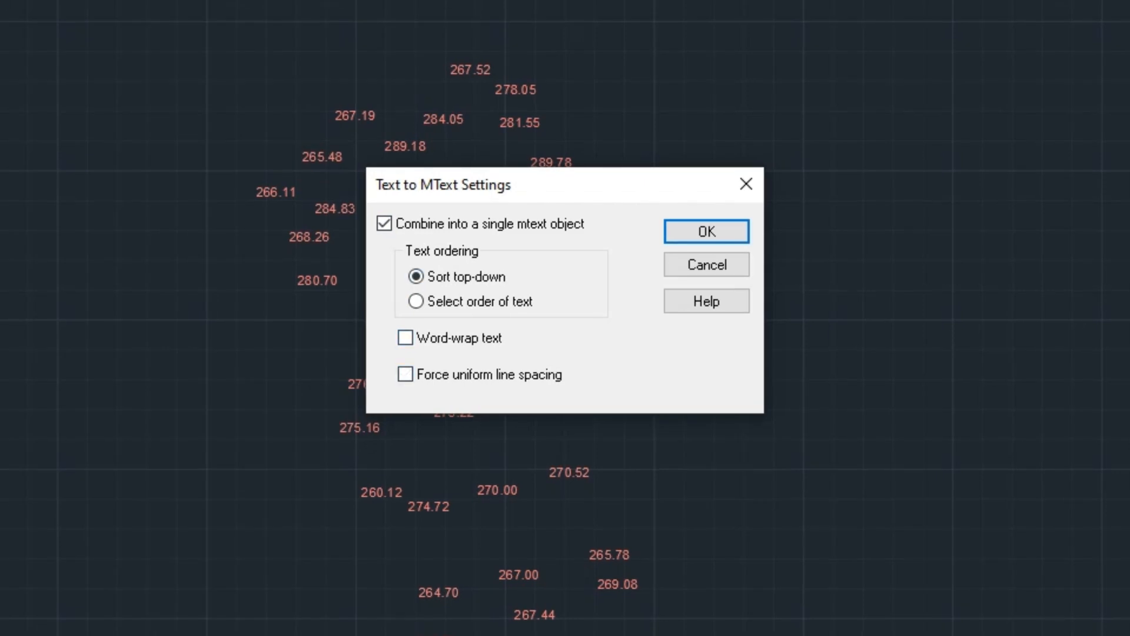
left_click(706, 231)
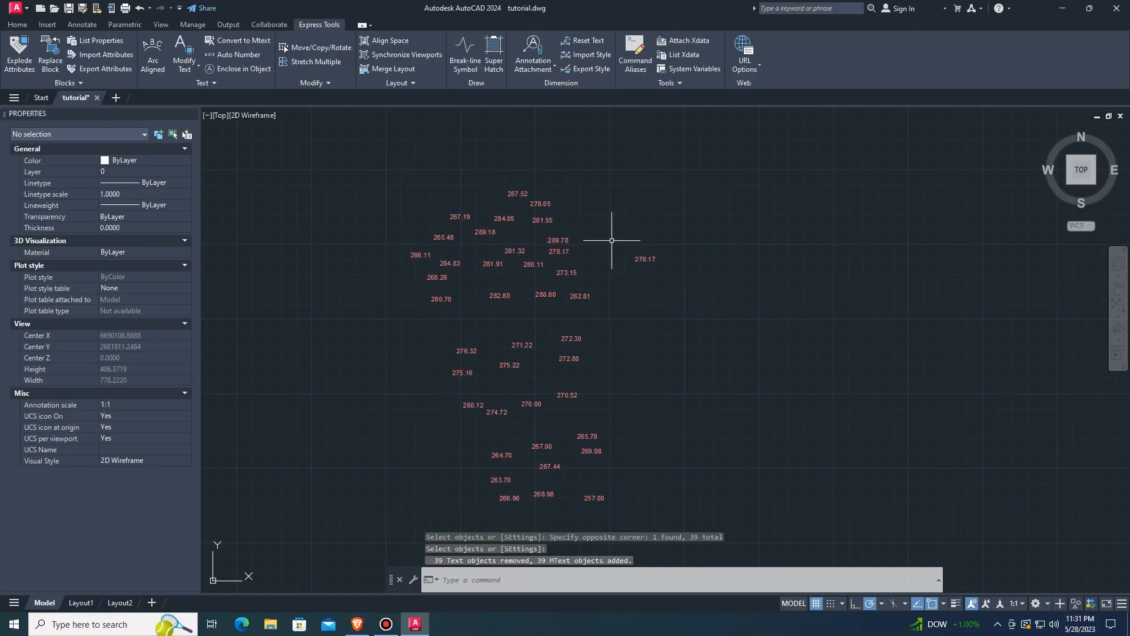
left_click(492, 295)
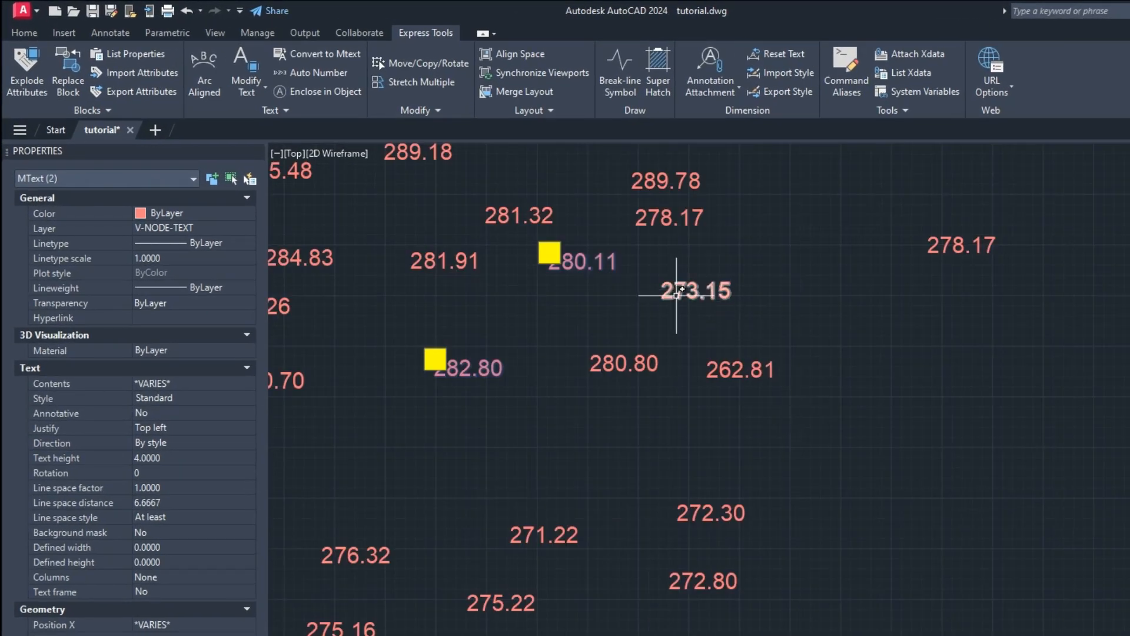
left_click(678, 296)
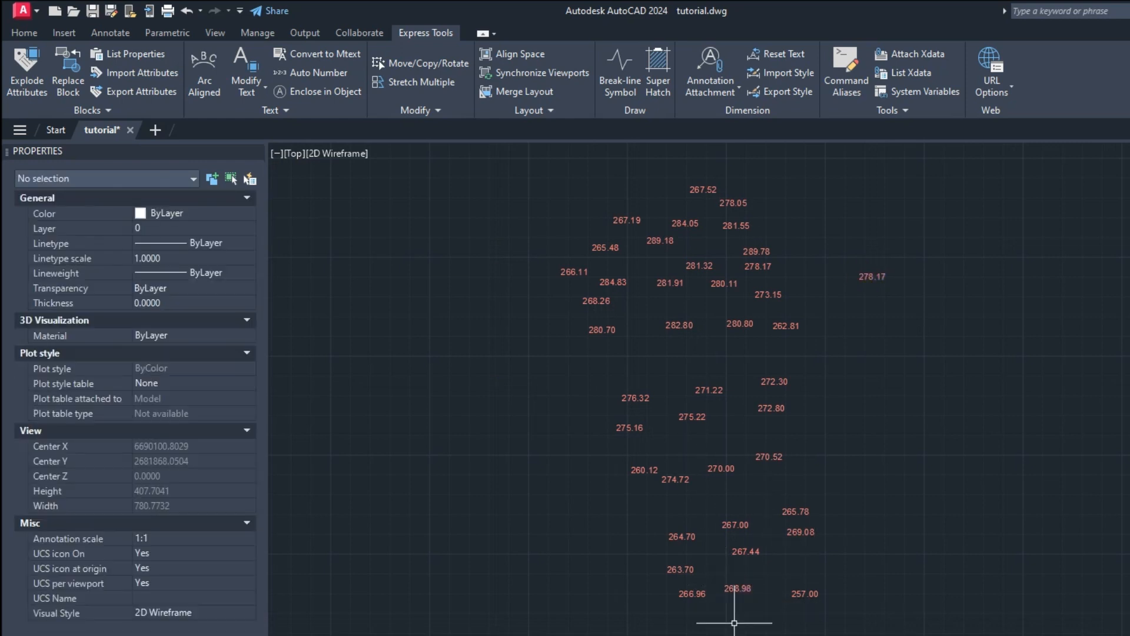
left_click(755, 458)
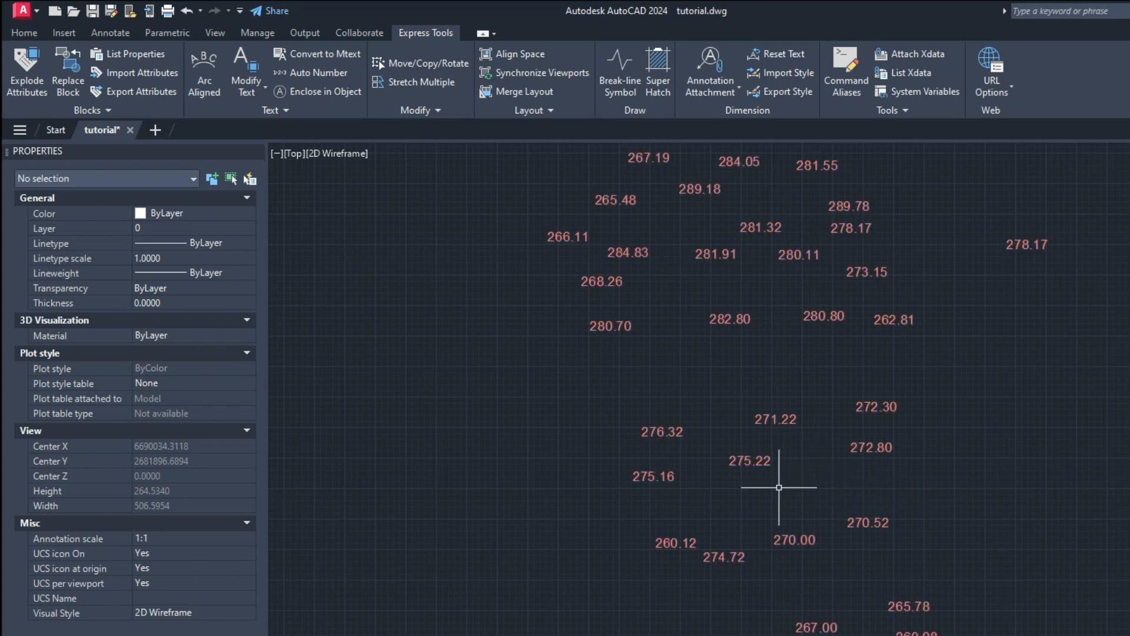
left_click(786, 539)
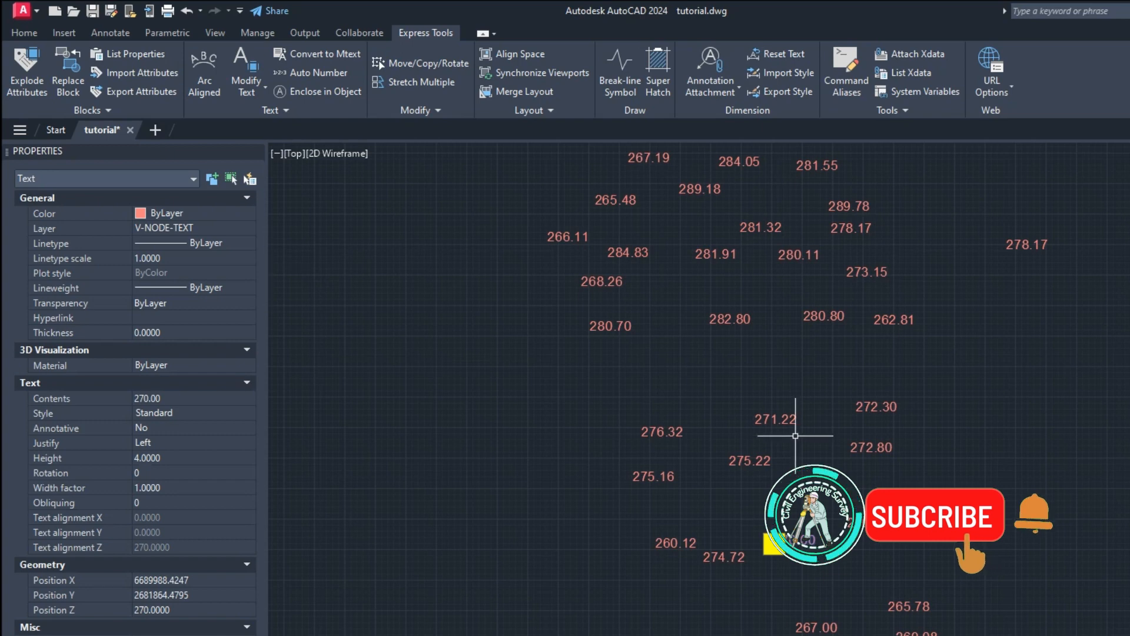
left_click_drag(512, 244, 872, 584)
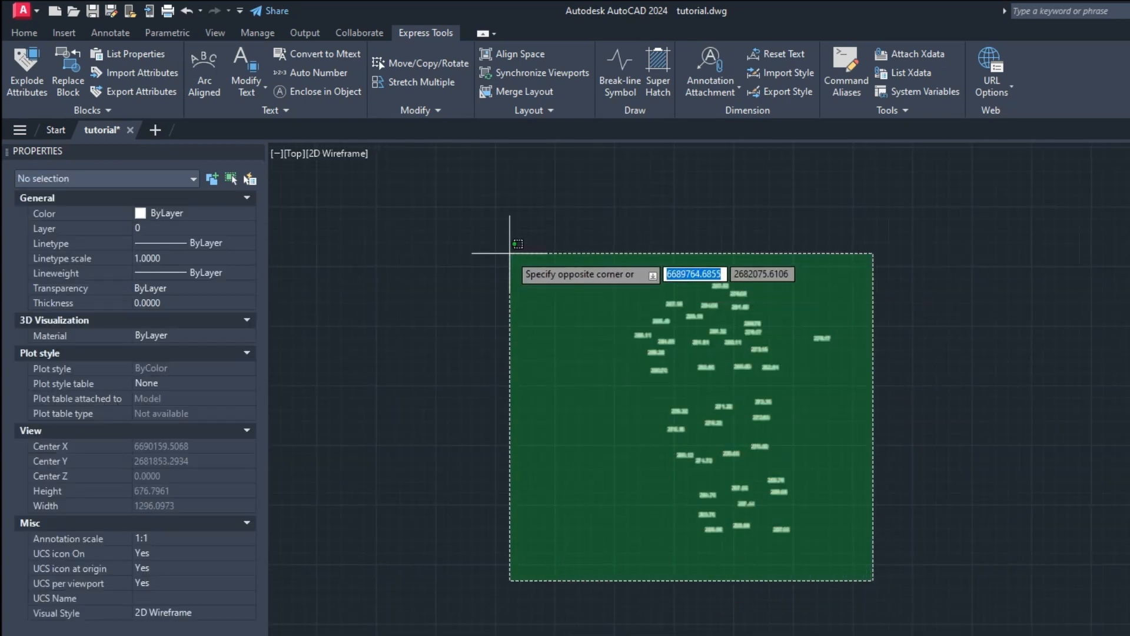
left_click(871, 581)
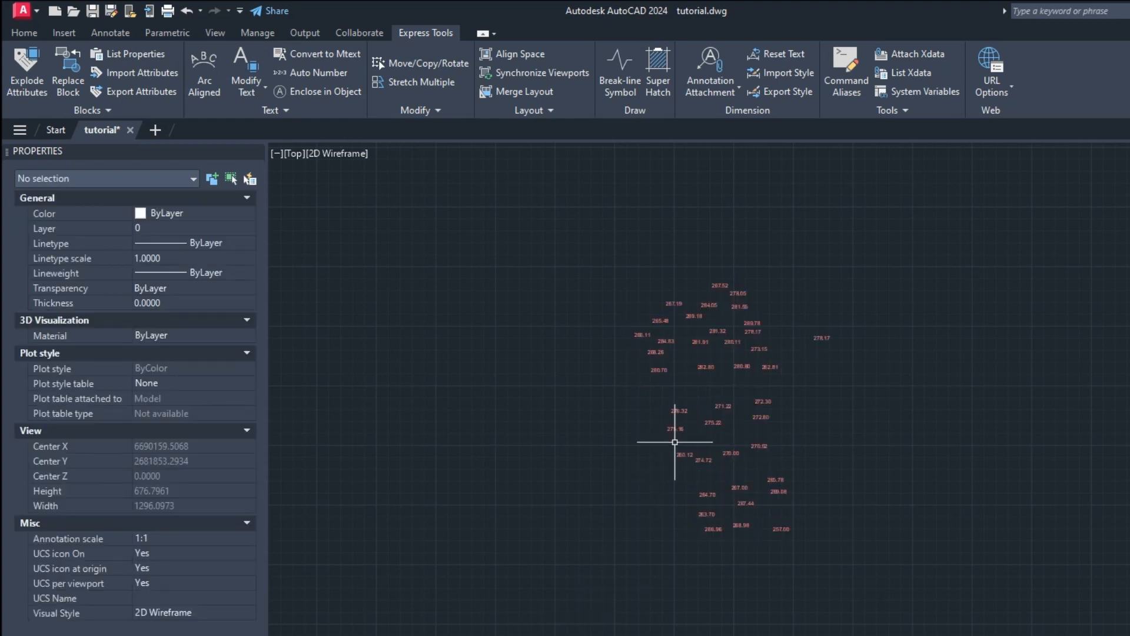
left_click(675, 456)
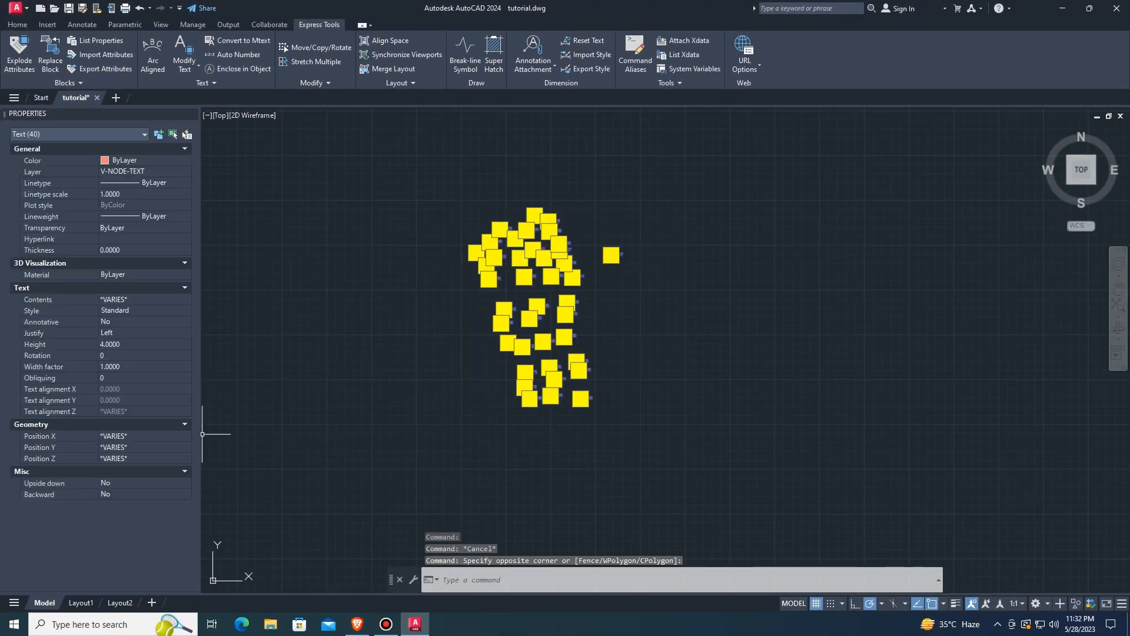
left_click(132, 458)
type("AP")
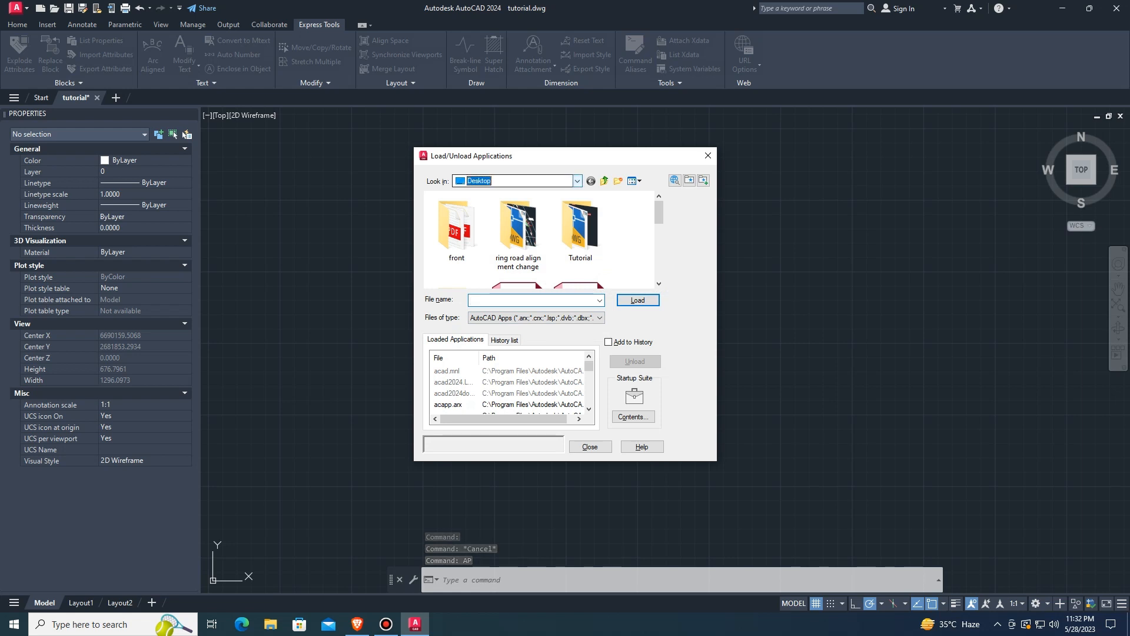
Load the text2elev LISP routine from the Desktop via APPLOAD.
left_click(577, 182)
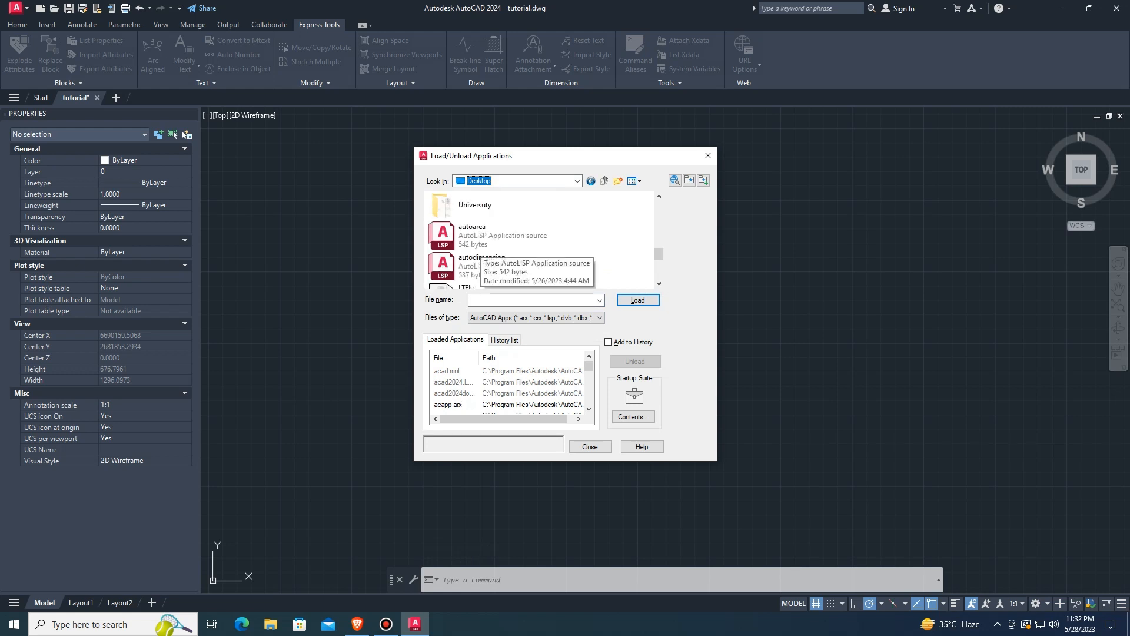
scroll("down", 3)
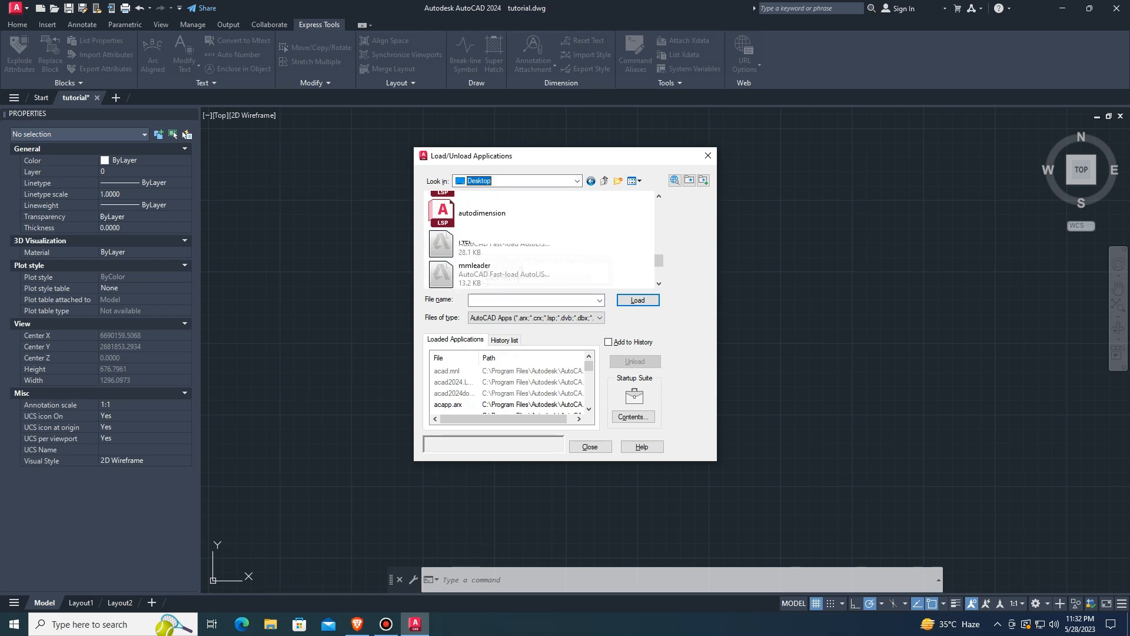
scroll("down", 3)
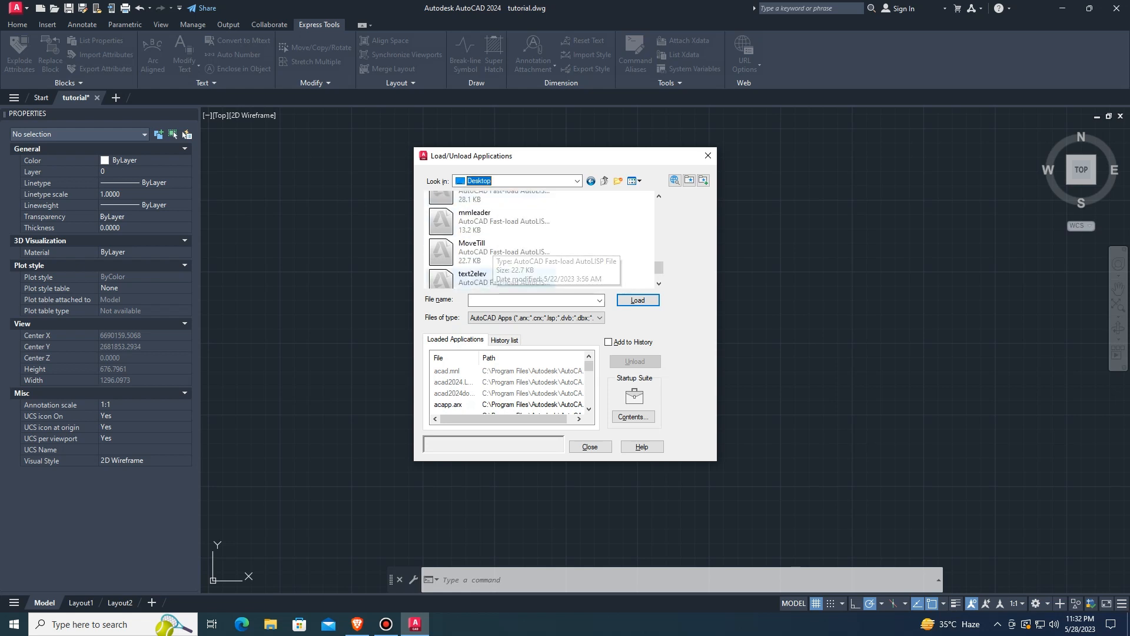
left_click(472, 273)
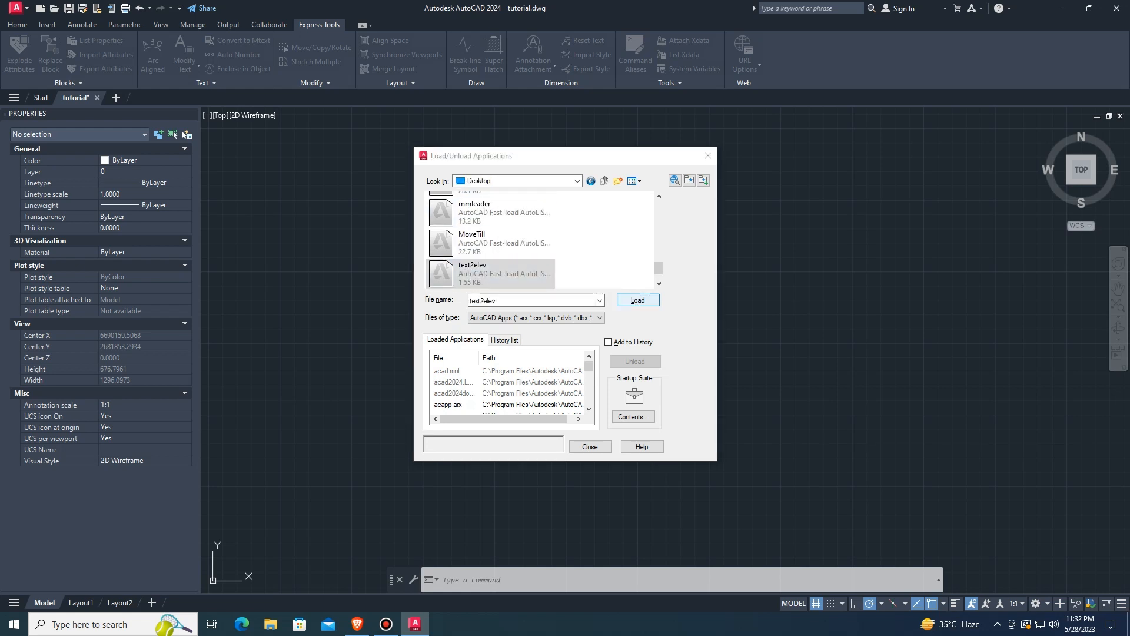
left_click(637, 300)
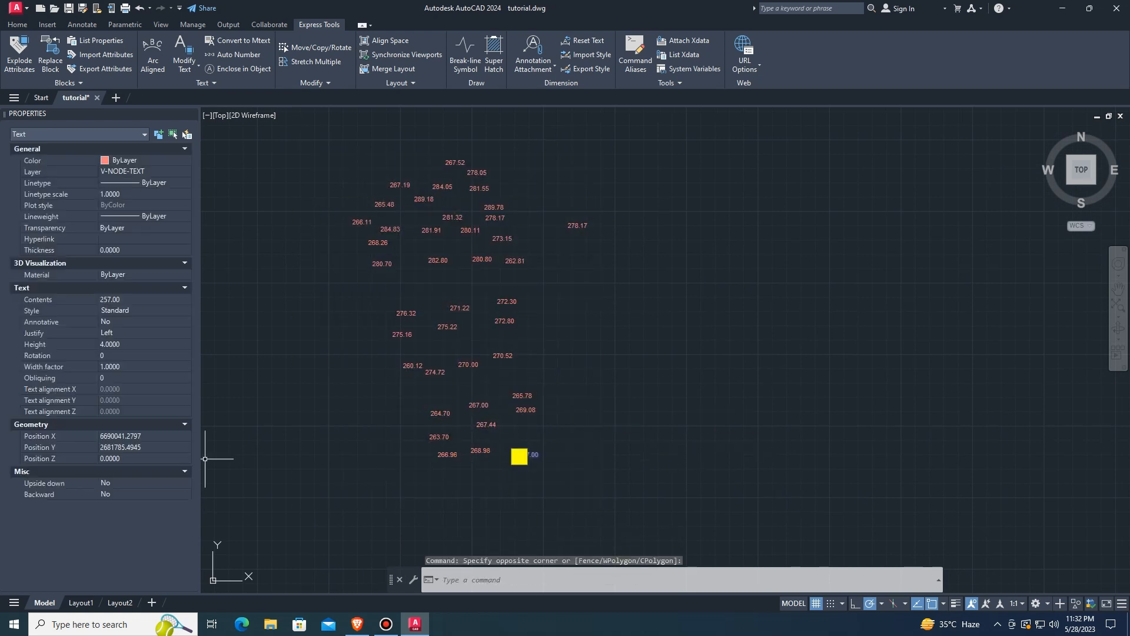
mouse_move(460, 445)
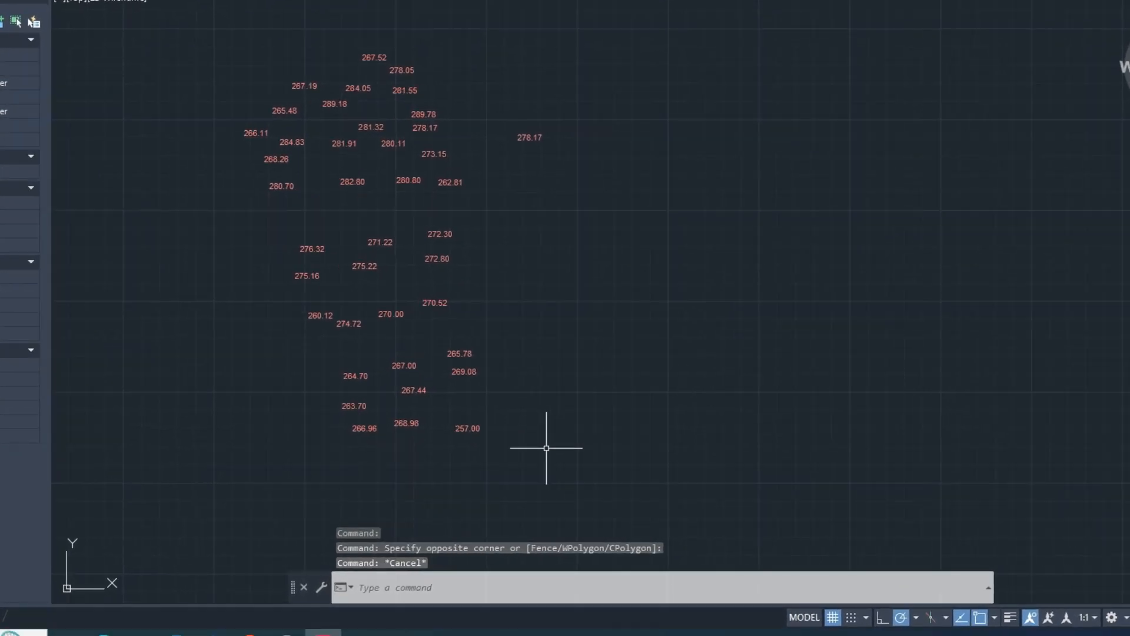
Run TEXT2ELEV on all 40 spot levels and compare 267.00 and 270.00 elevations in Properties.
type("te")
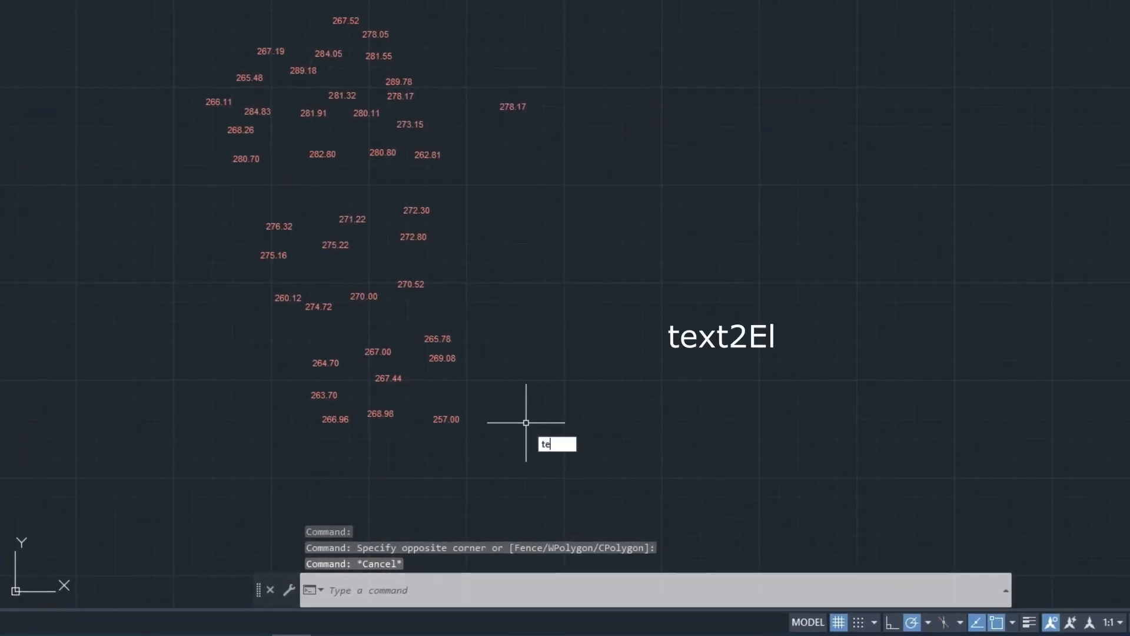
type("xt")
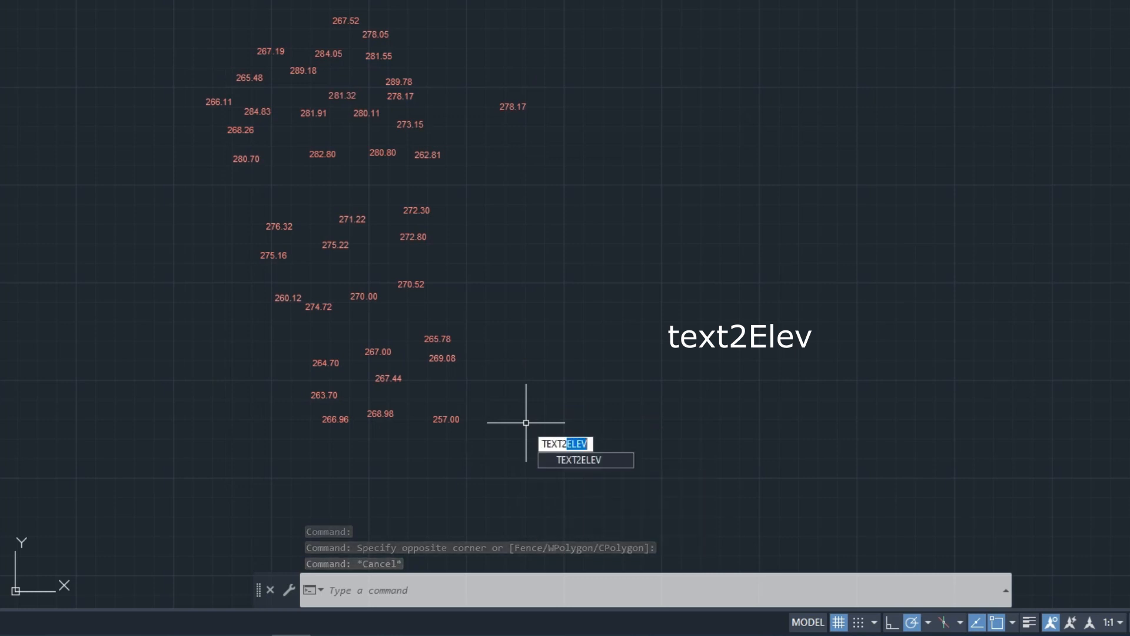
key("Enter")
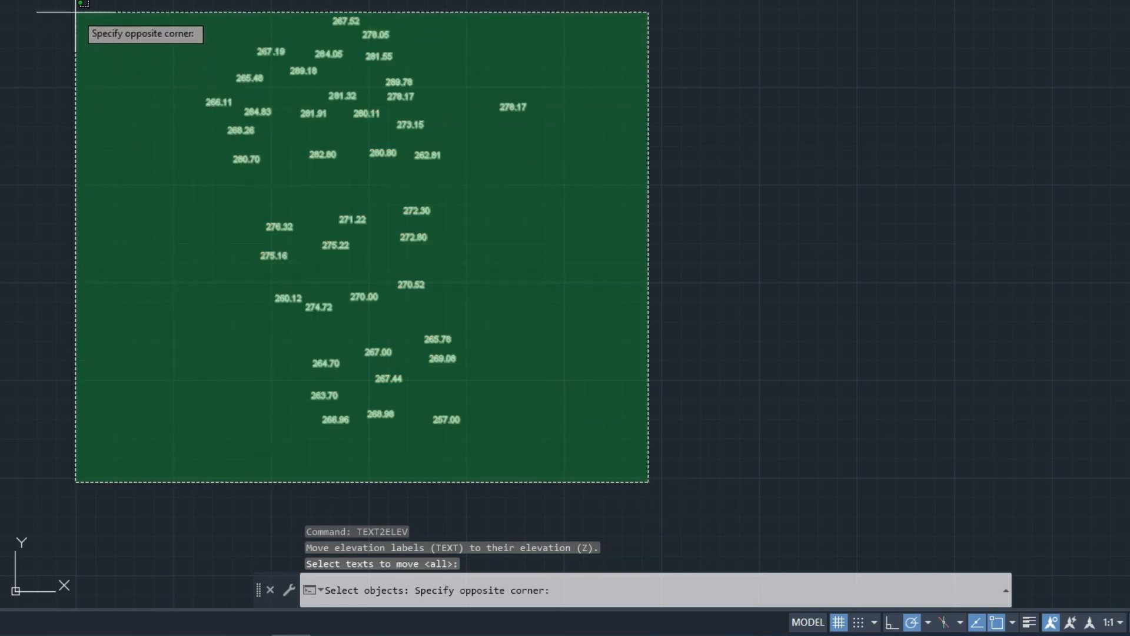
left_click(294, 228)
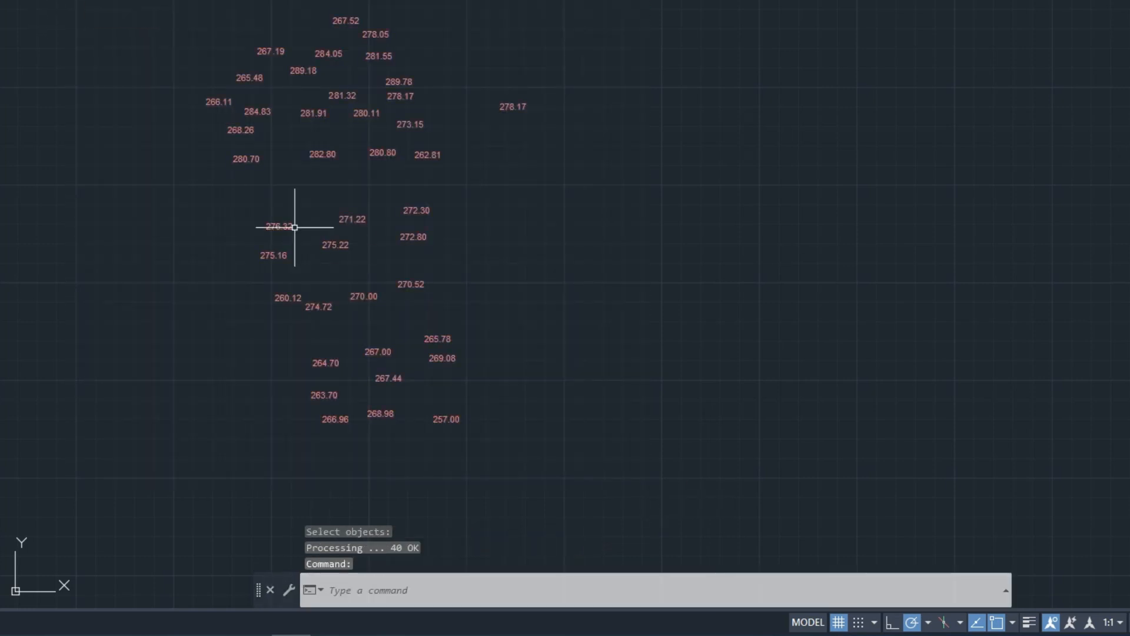
mouse_move(448, 386)
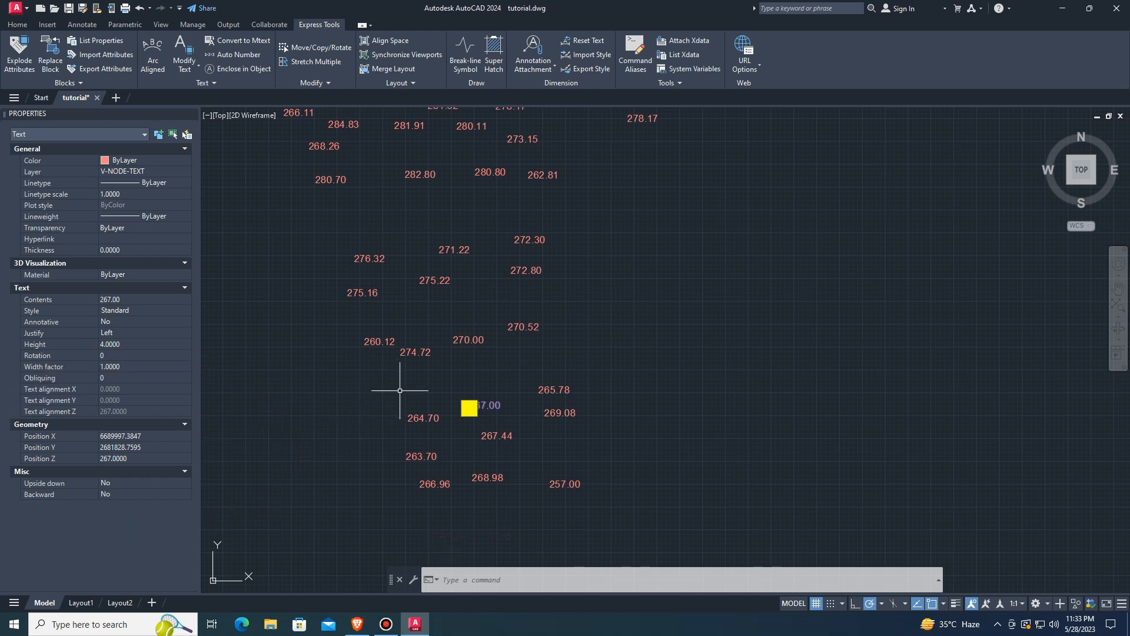
left_click(452, 343)
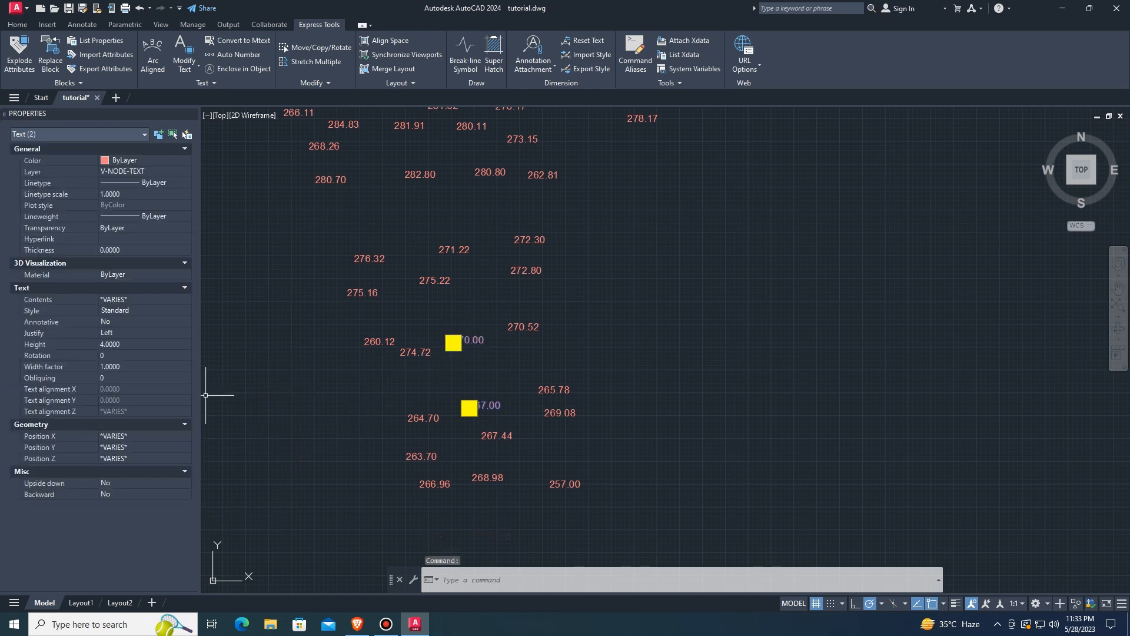